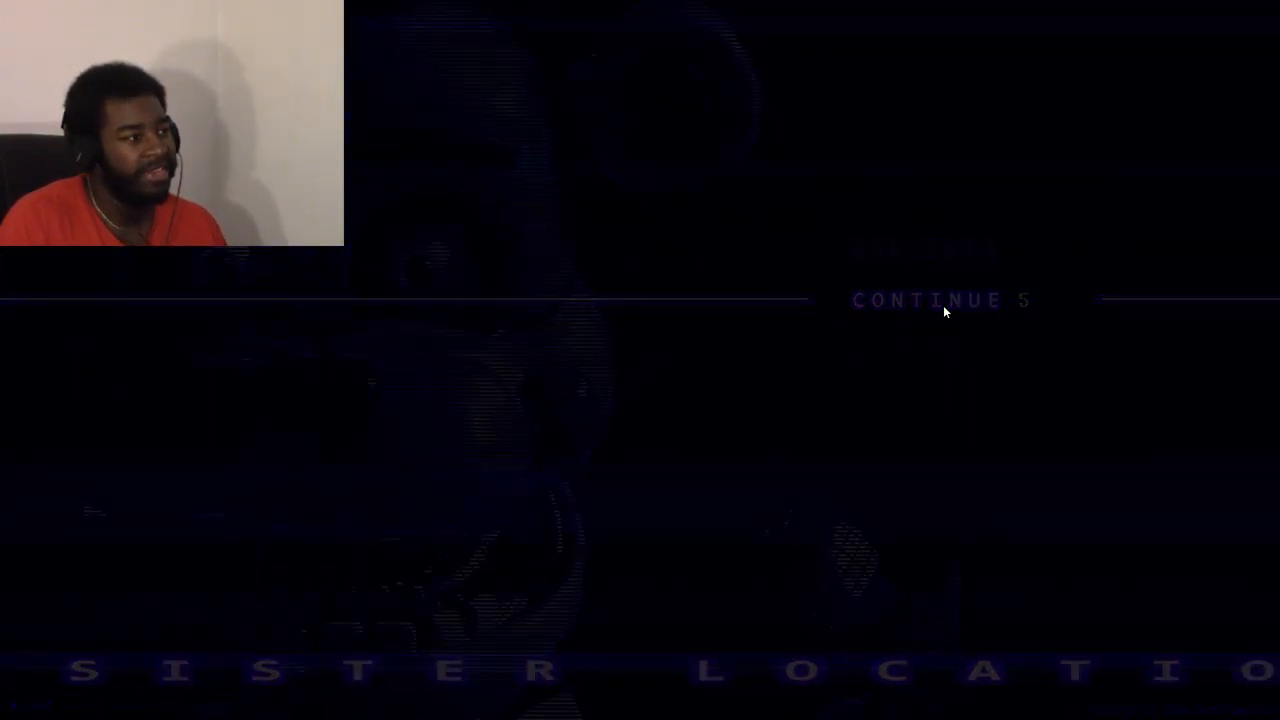
pyautogui.click(920, 300)
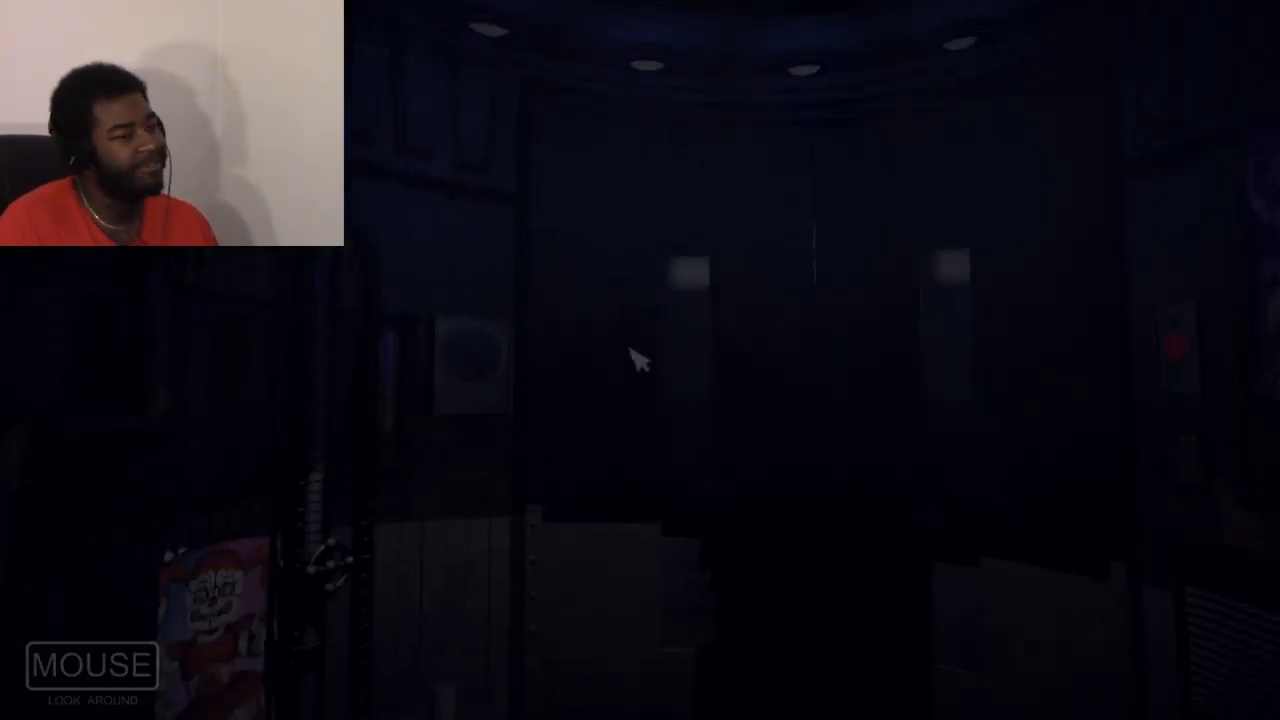